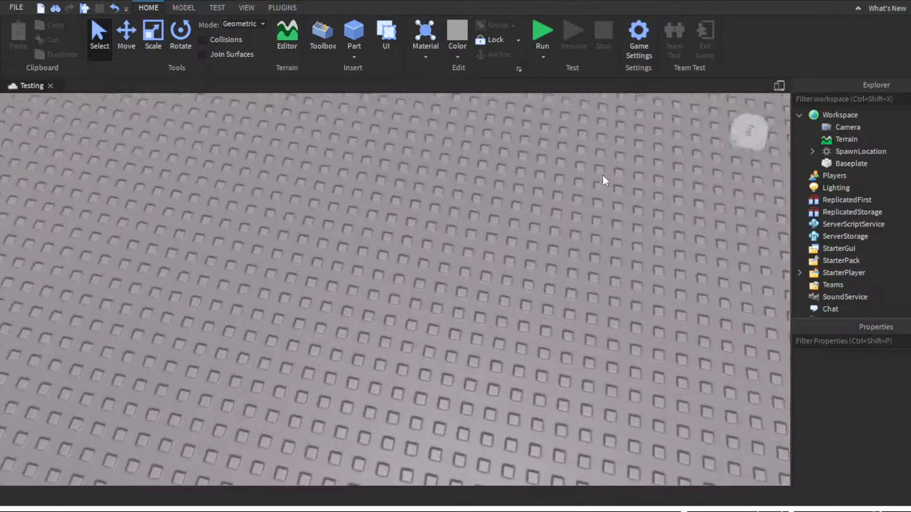
- Insert a block and a cylinder, resize and rotate the cylinder, then duplicate it for a second handle
click(353, 34)
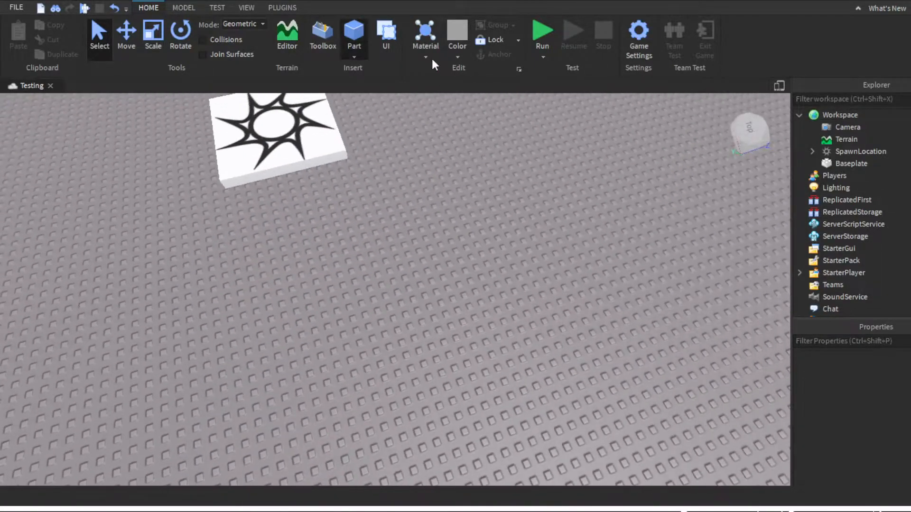
click(353, 33)
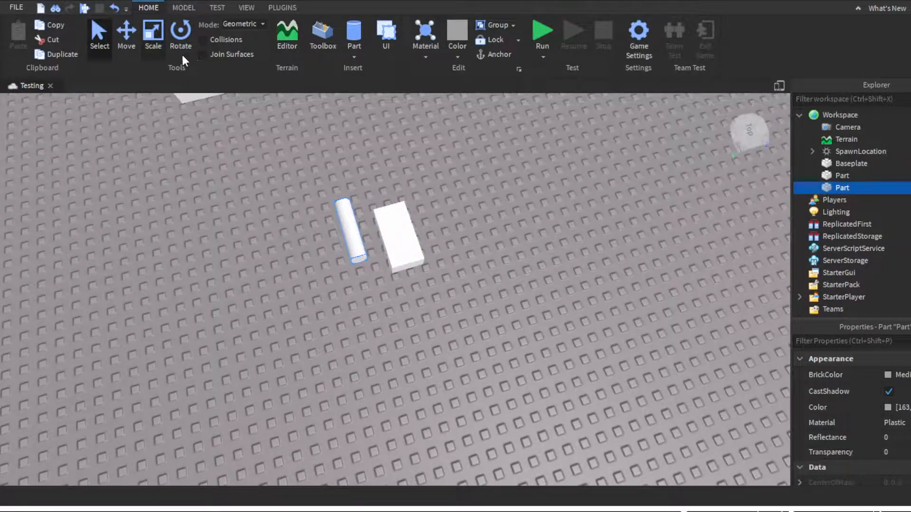
click(153, 34)
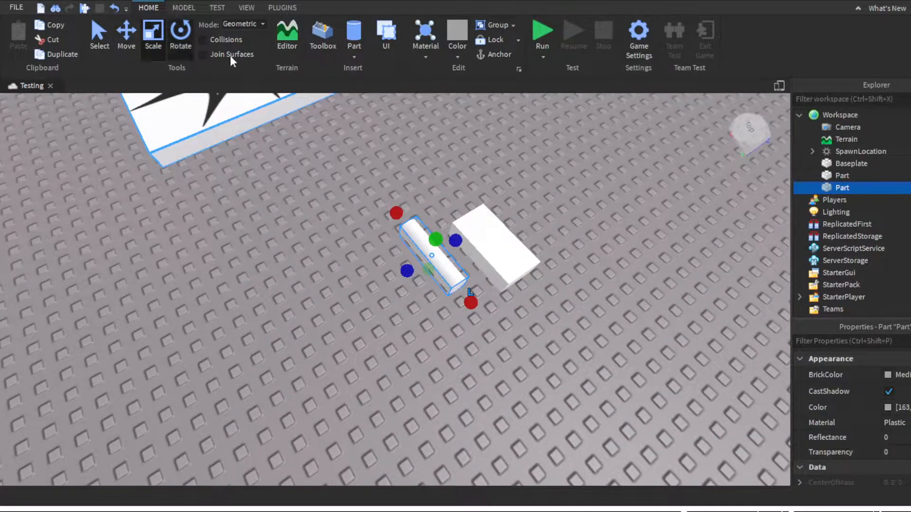
click(180, 32)
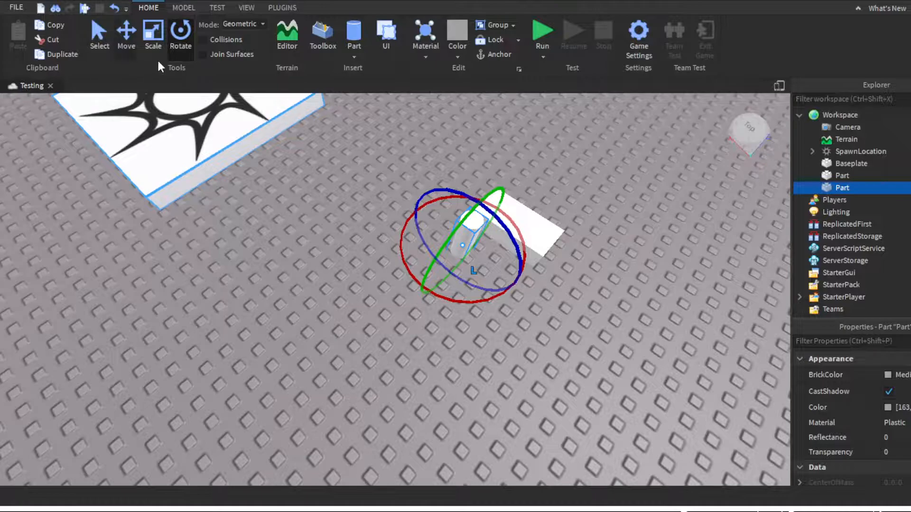
click(125, 35)
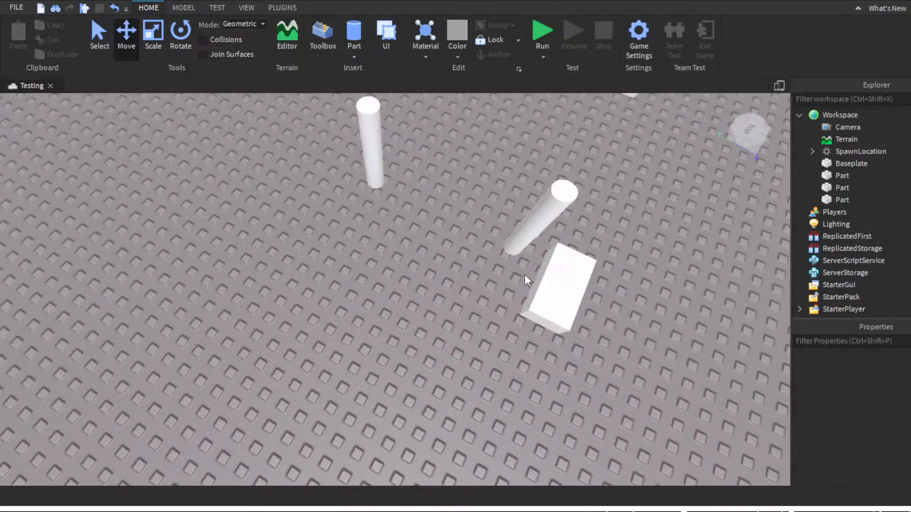
- Move the cylinder upright beside the block so the two posts frame it
click(369, 143)
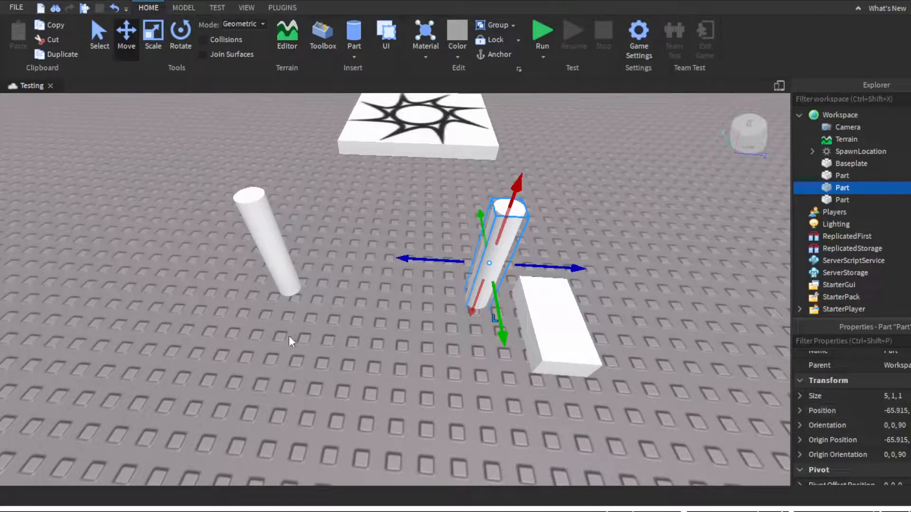
drag(505, 249, 273, 249)
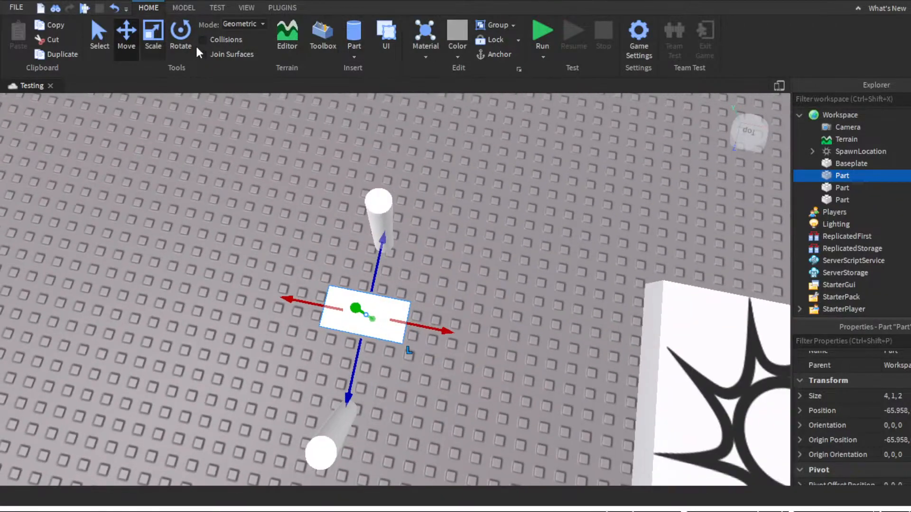
- Stretch the block into a tall thin panel spanning between the two cylinder posts
click(153, 34)
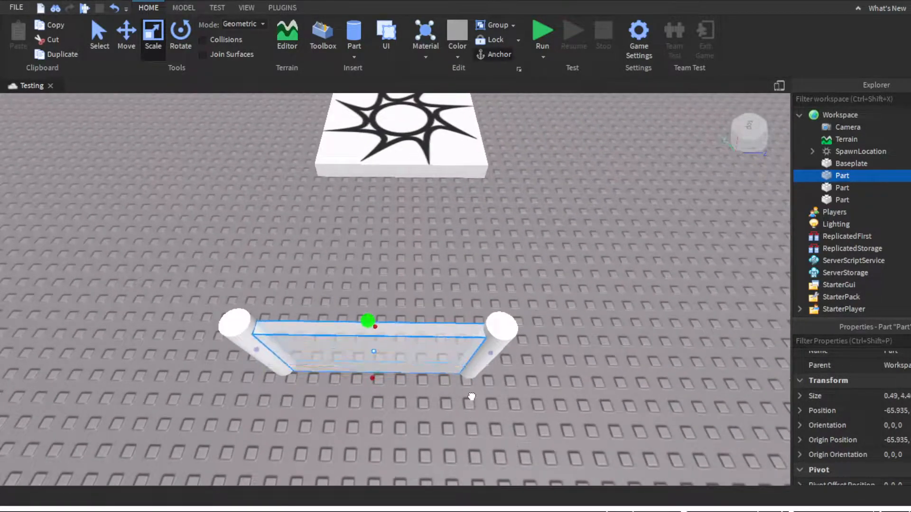
drag(368, 321, 375, 325)
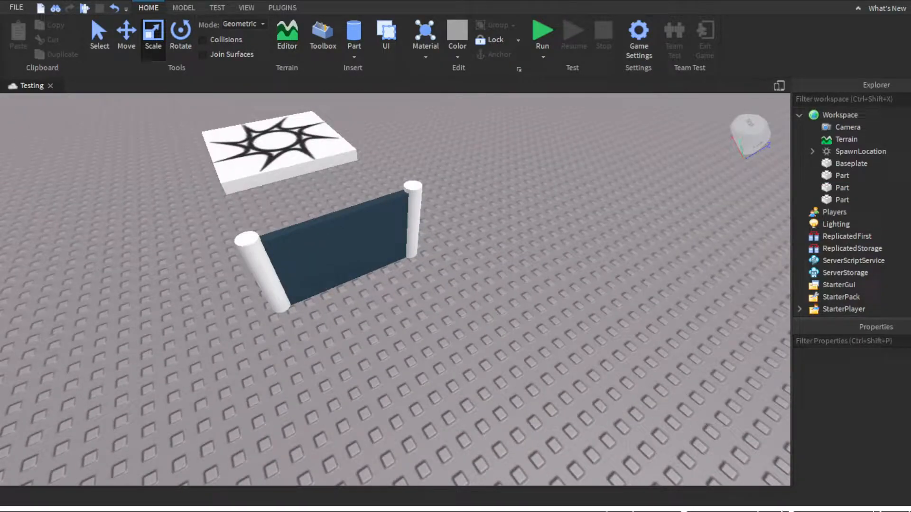
- Rename the panel part to Door in Properties before grouping it with the Handle posts as TycoonDoor
click(326, 255)
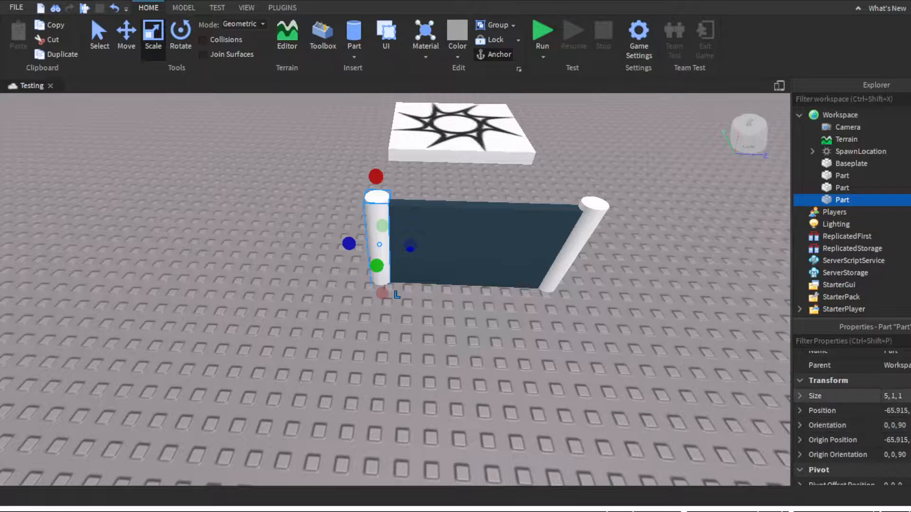
scroll(down, 3)
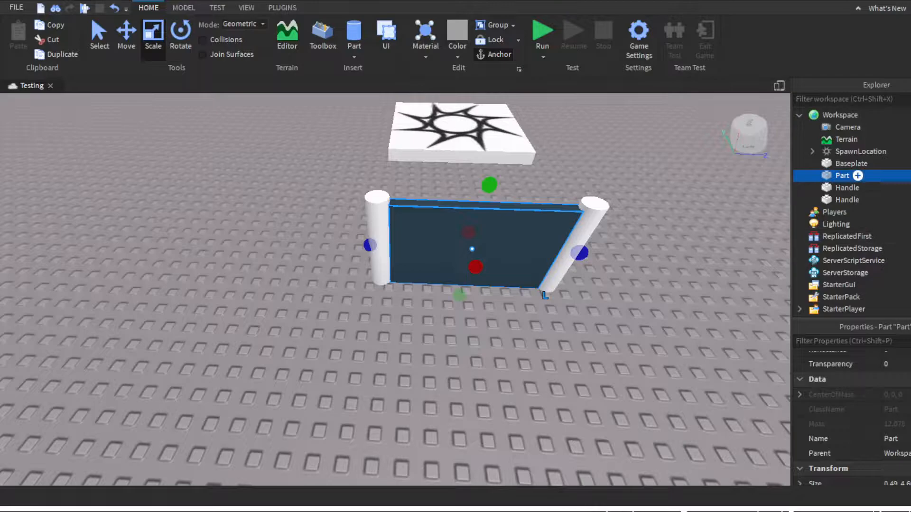
double_click(848, 438)
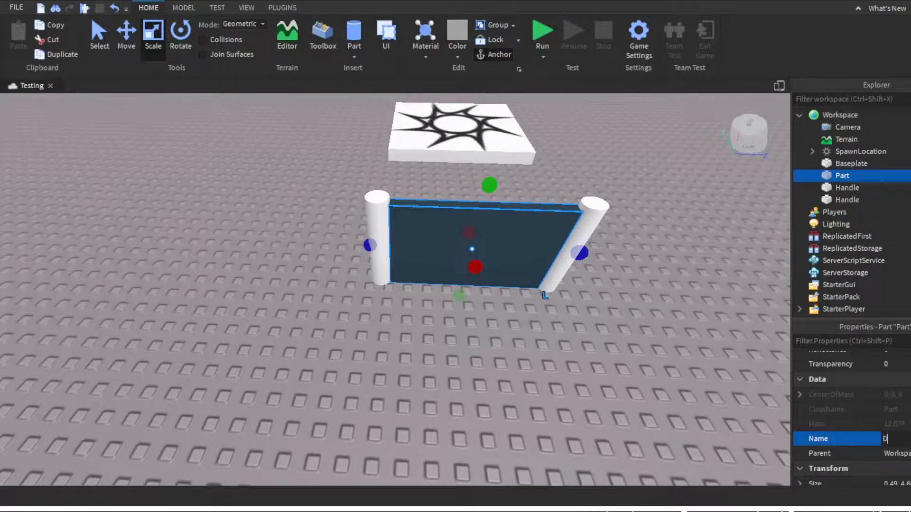
text(oor)
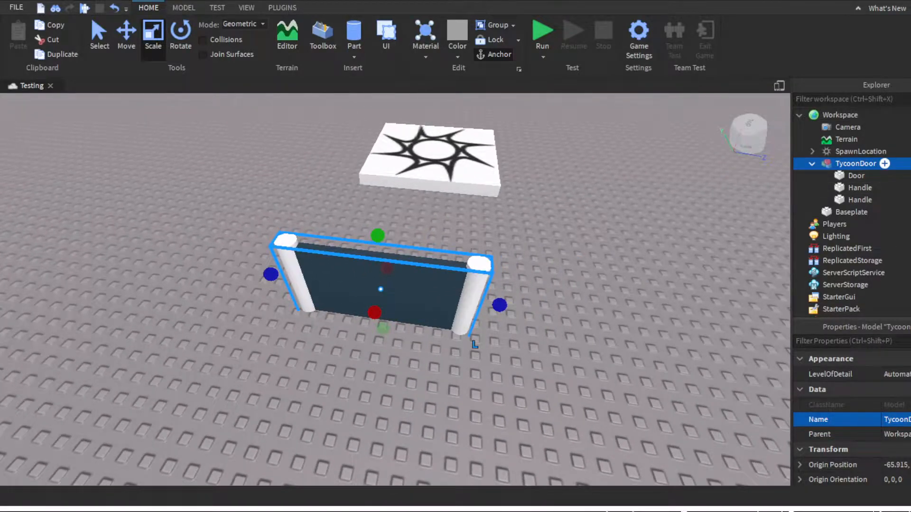
- Add a script to Door defining Head = script.Parent and a Players.PlayerAdded connection with a player argument
click(855, 175)
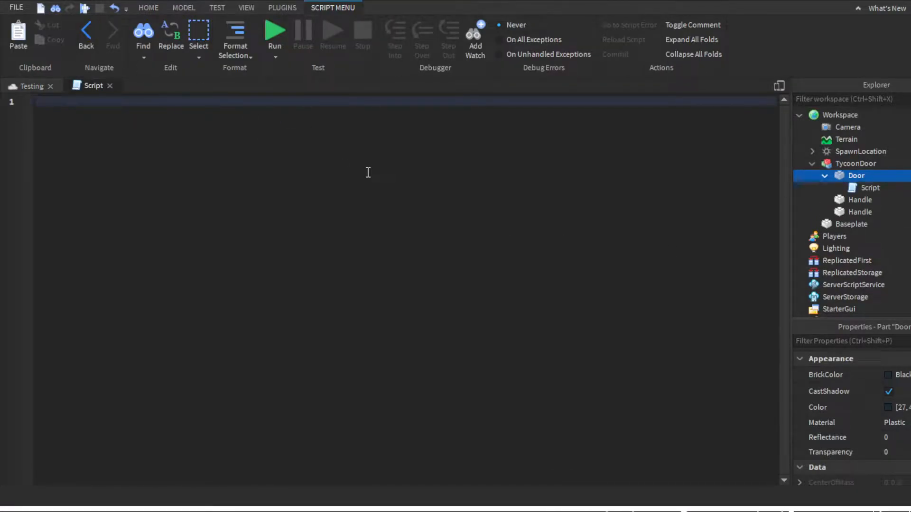
text(local)
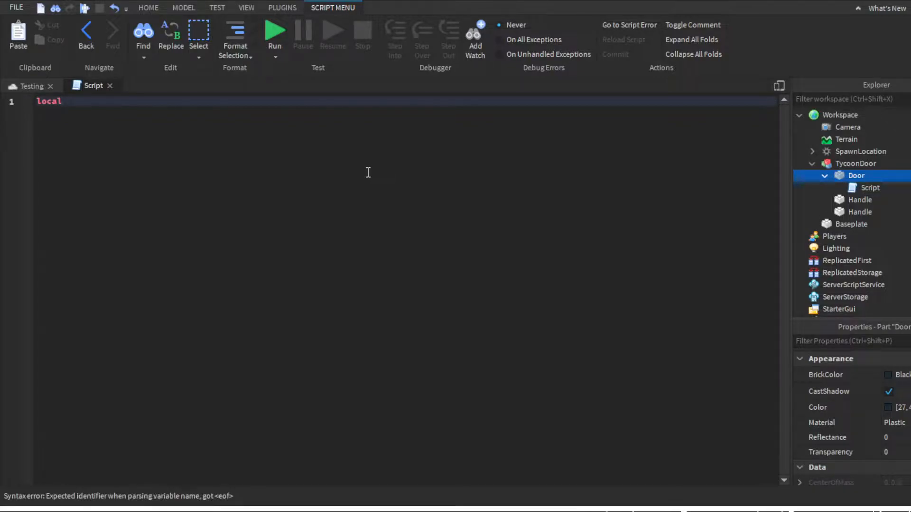
text(Head = sc)
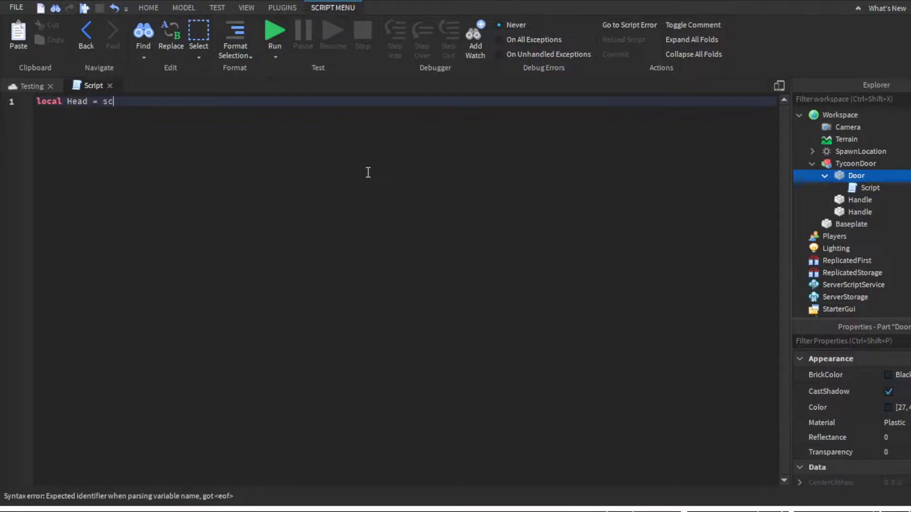
text(ript.P)
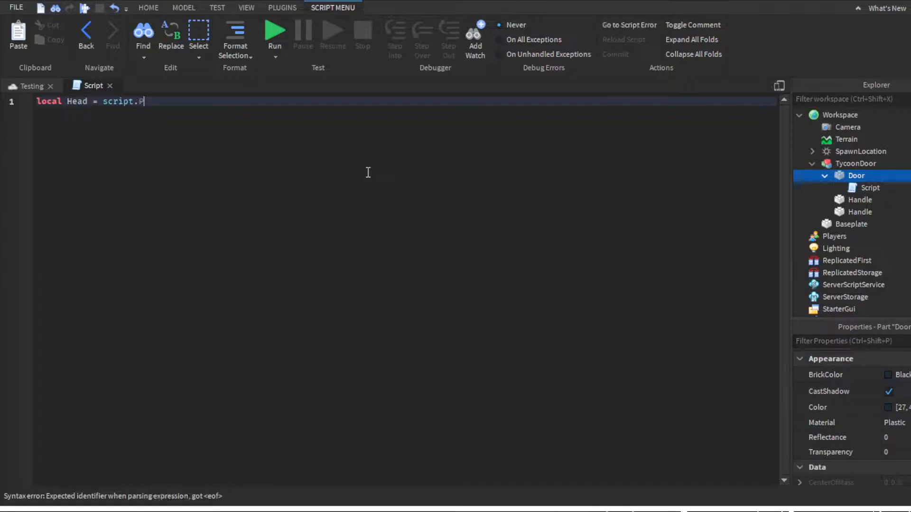
text(Parent)
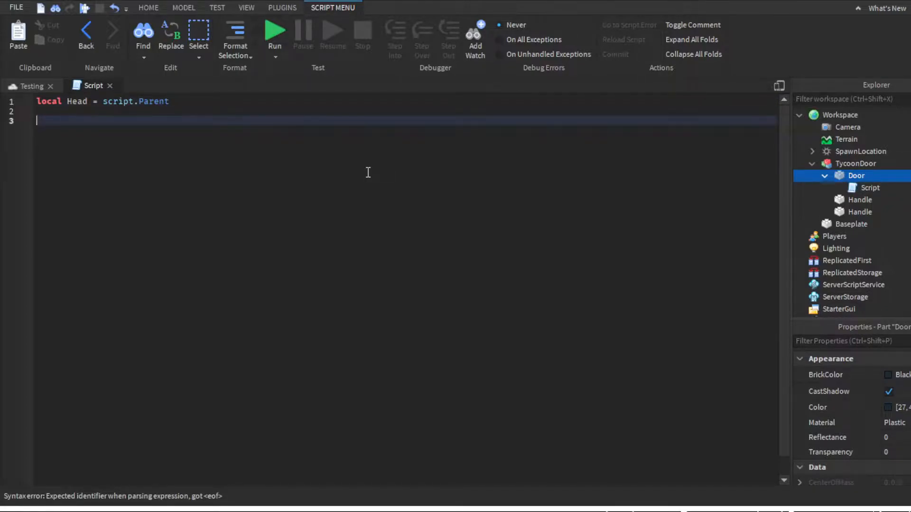
text(OverlapPara)
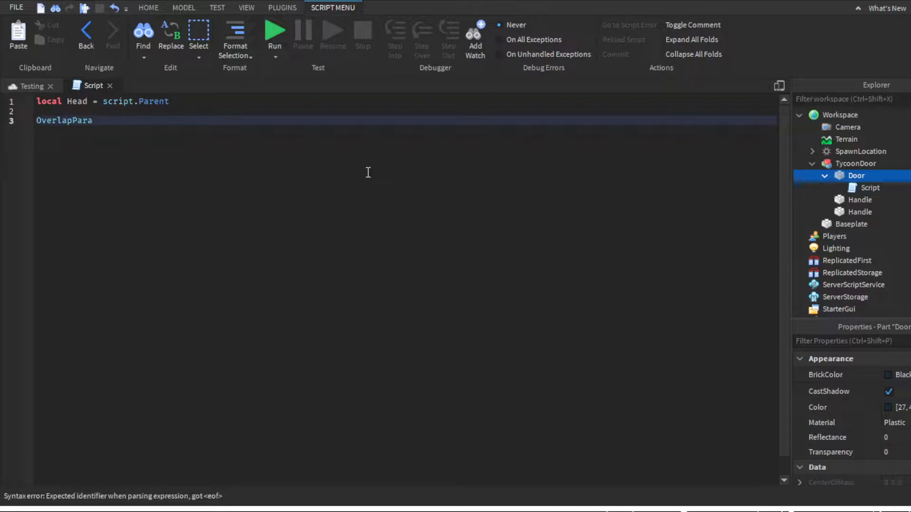
text(game.)
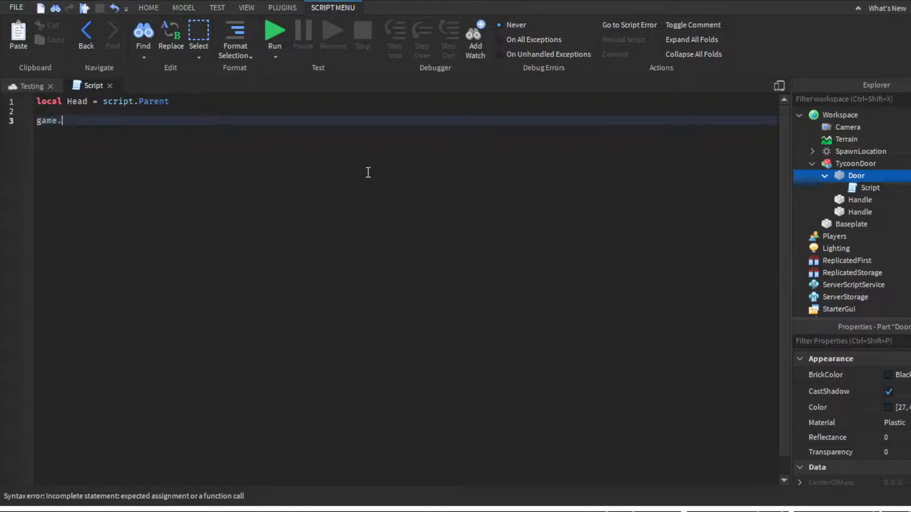
text(Players.PlayerAdded)
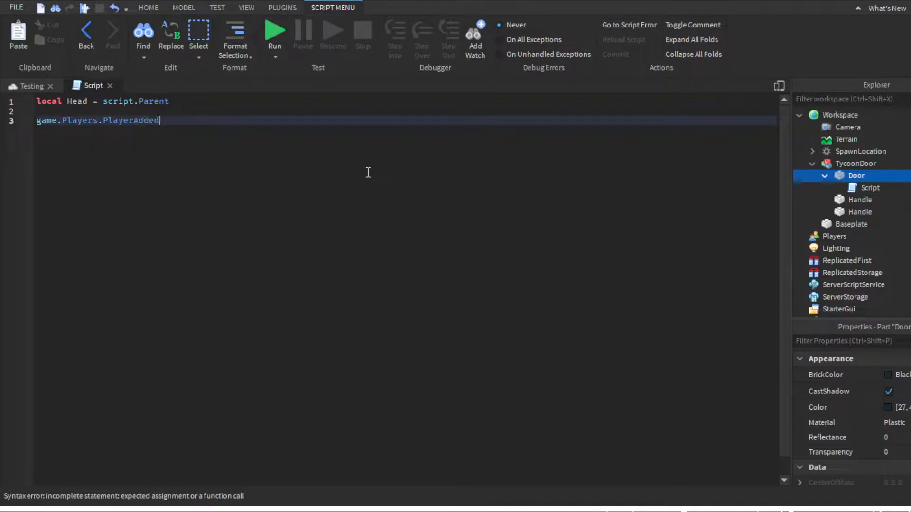
text(:Connect(function)
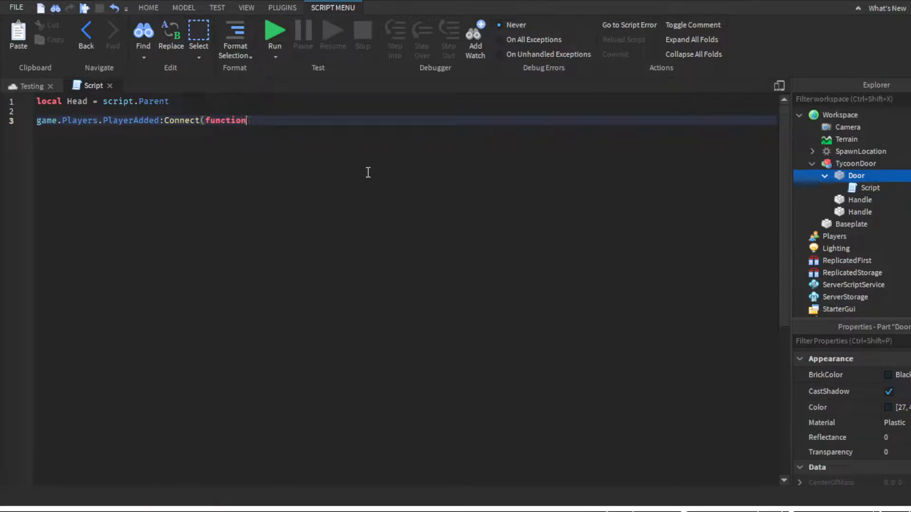
text((plau)
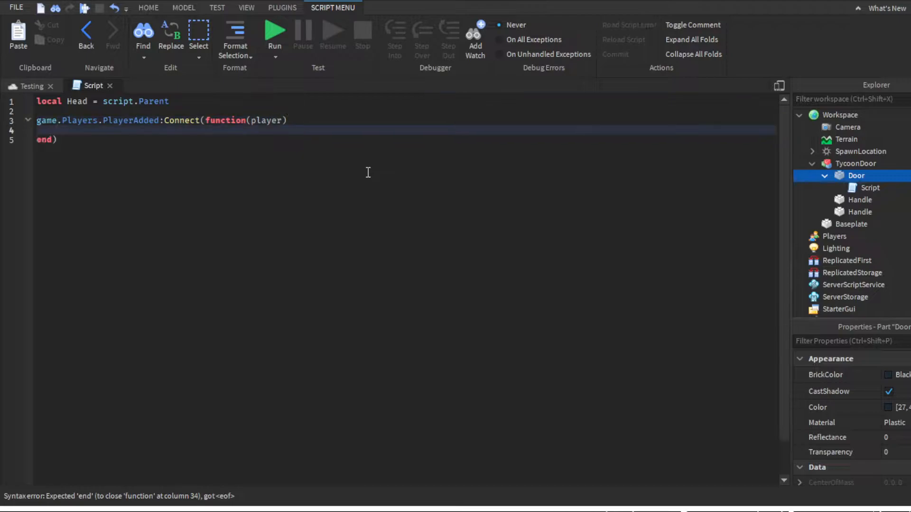
text(g)
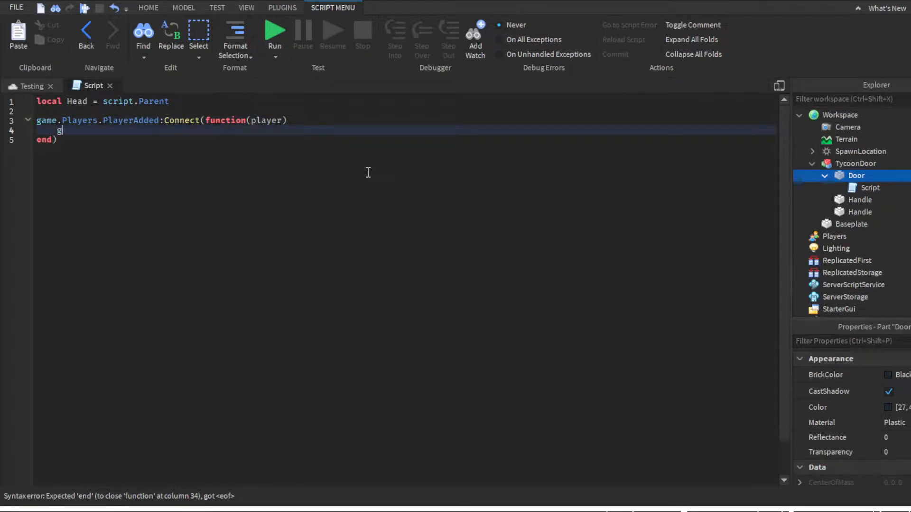
text(ame.pla)
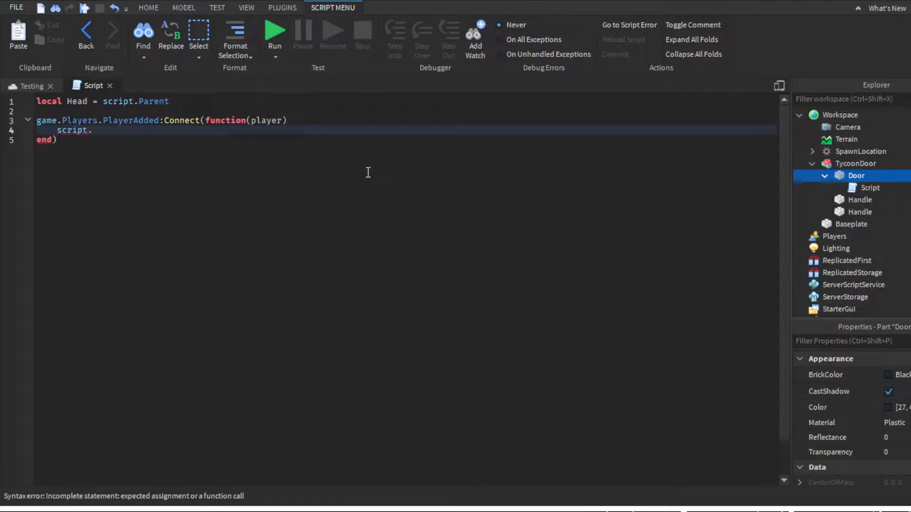
- In the Touched function set the Humanoid DisplayName to player.Name.."'s Tycoon"
text(Parent.To)
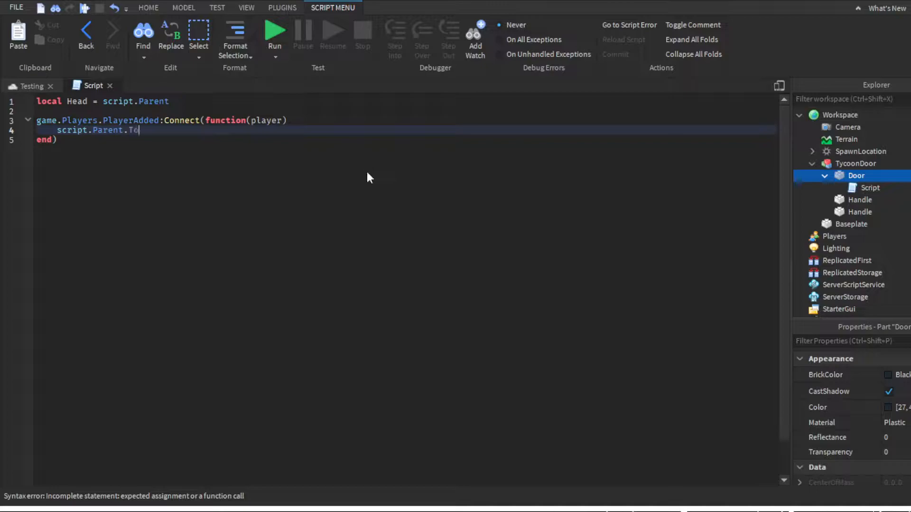
text(uched:Connect(function))
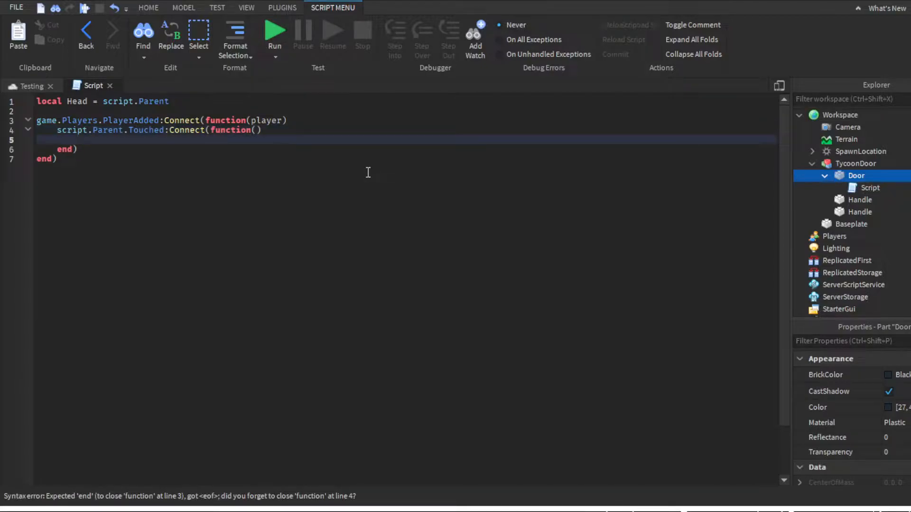
text(script)
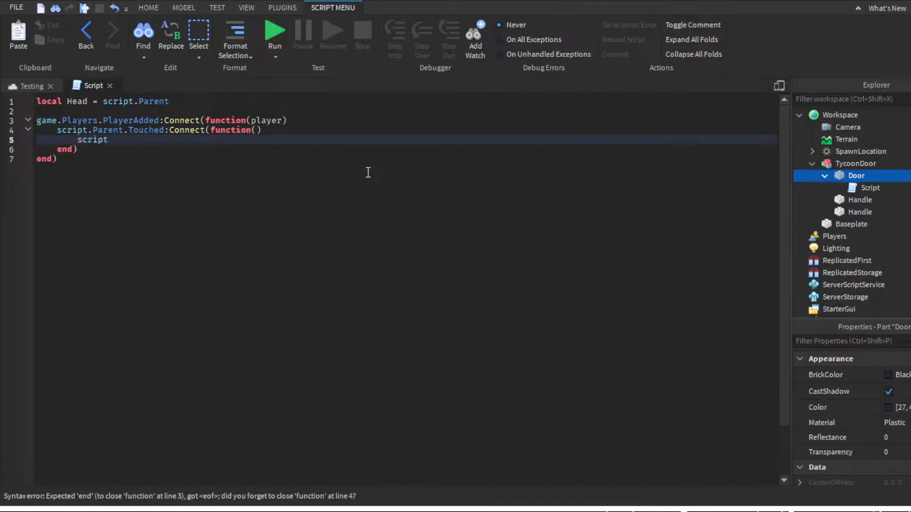
text(.Parent.Parent)
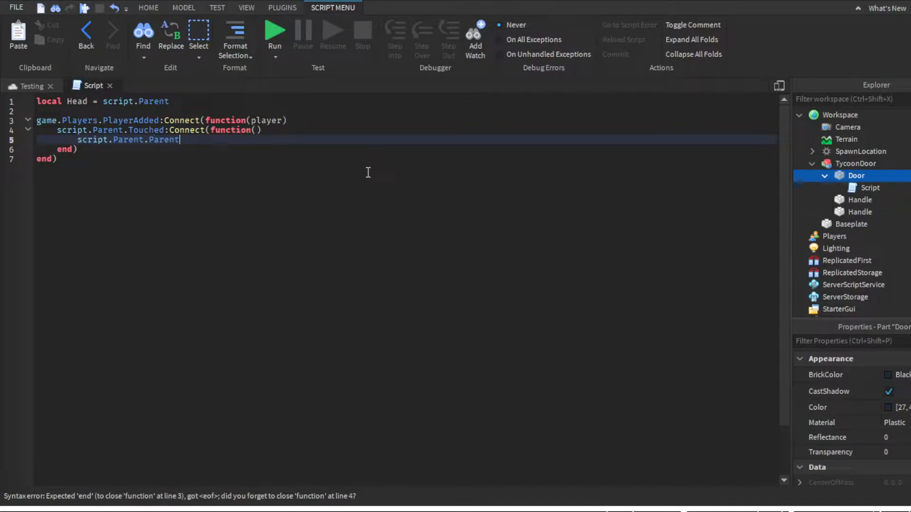
click(855, 163)
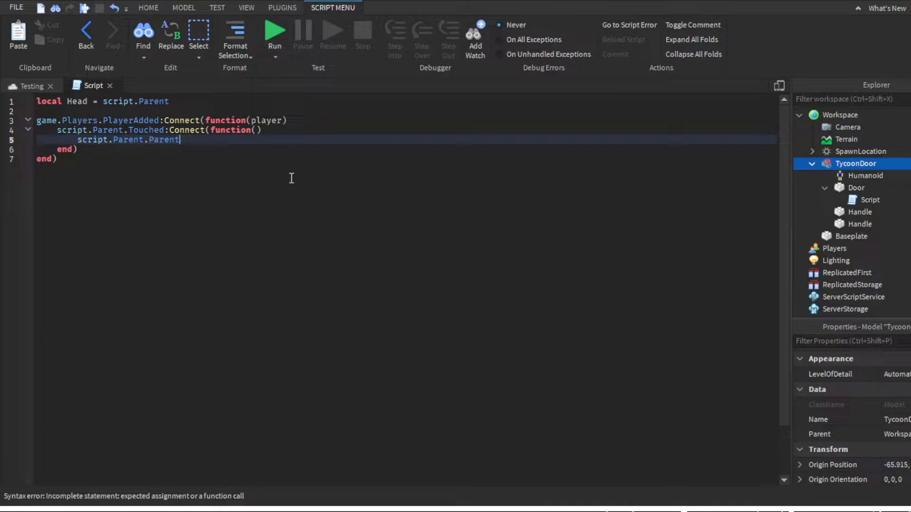
text(.Humanoid.ID)
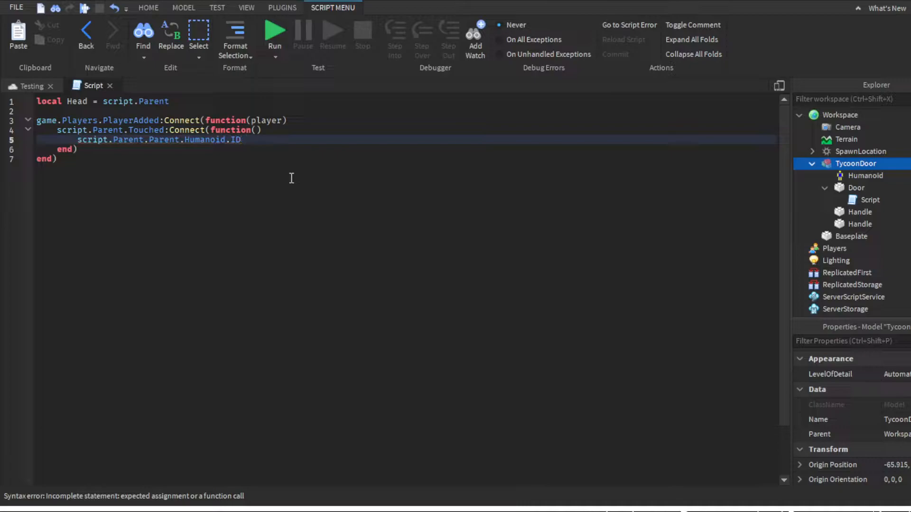
text(is)
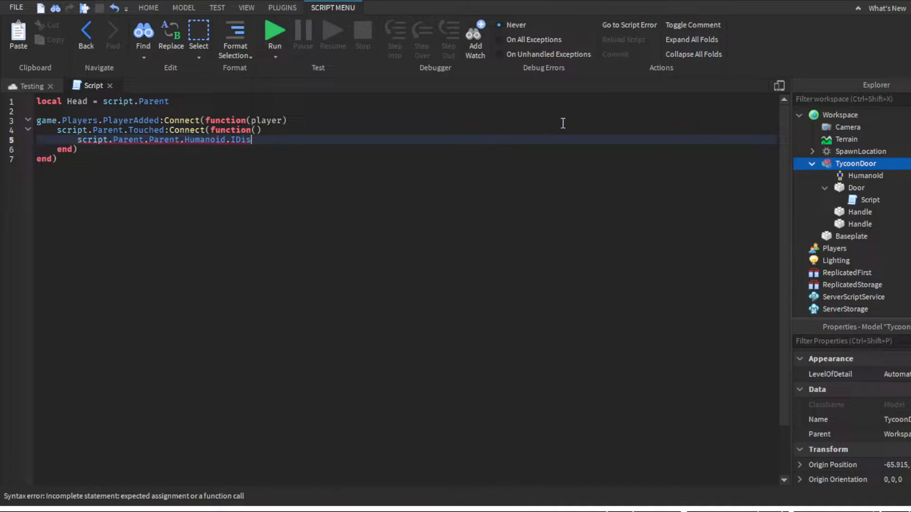
key(Backspace)
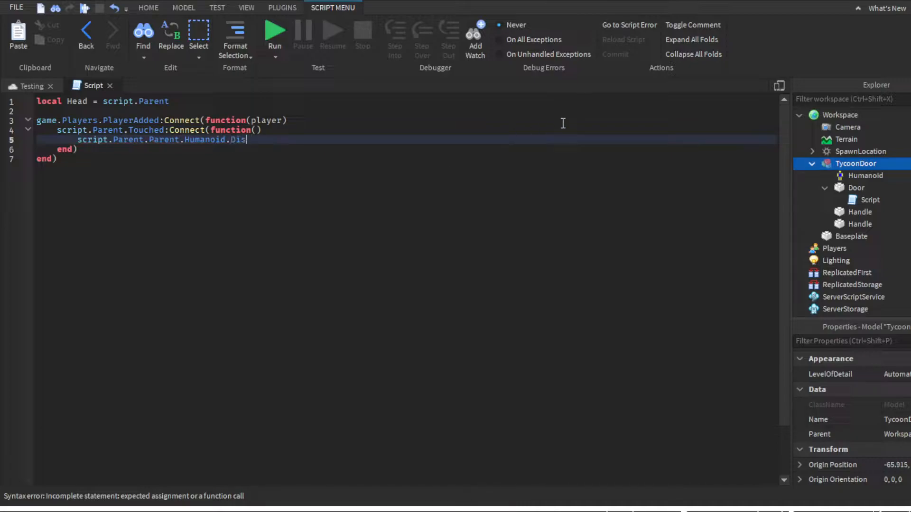
text(playName =)
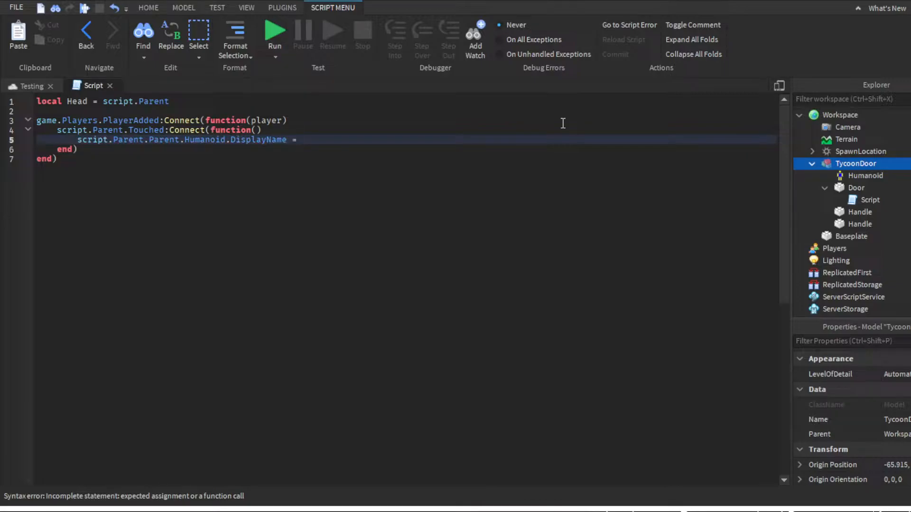
text(player.Name)
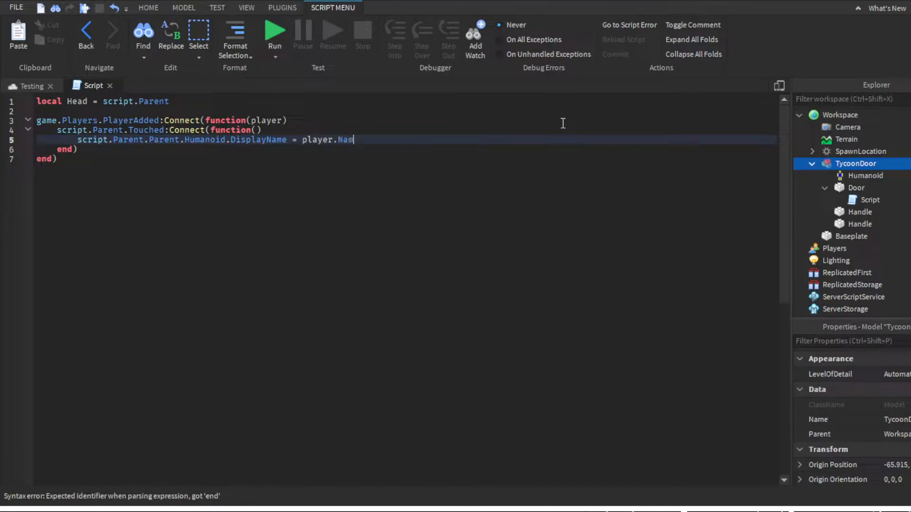
text(e..)
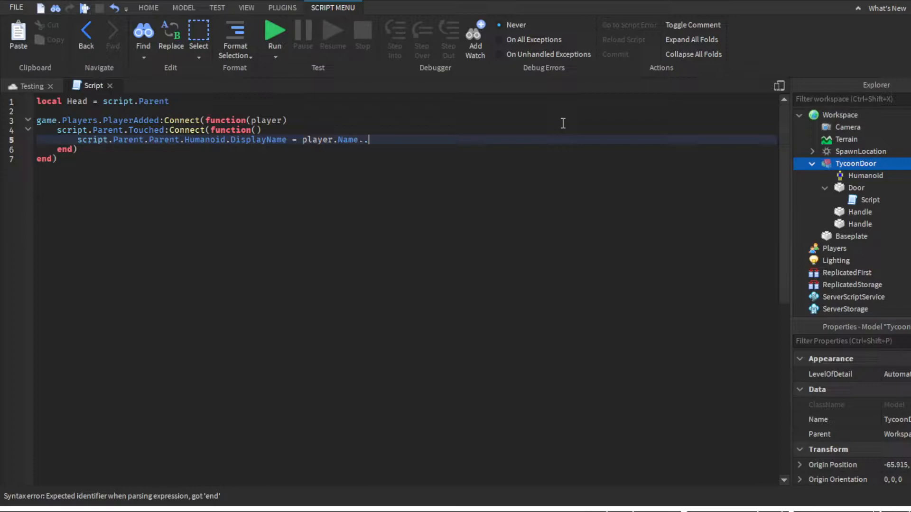
text("")
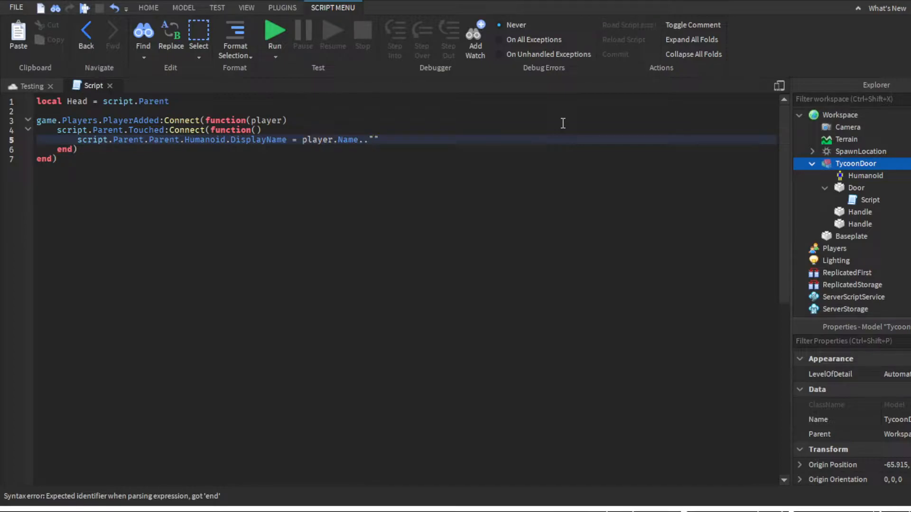
text('s)
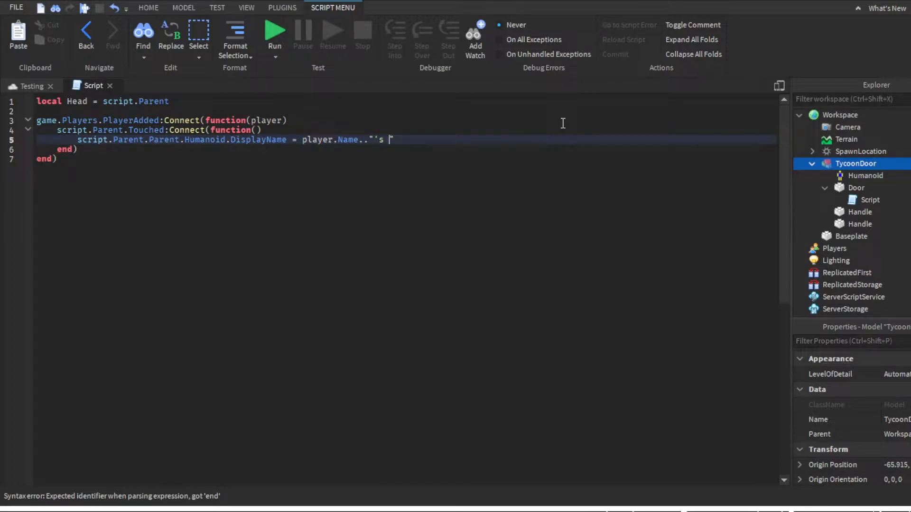
text(Tycoon")
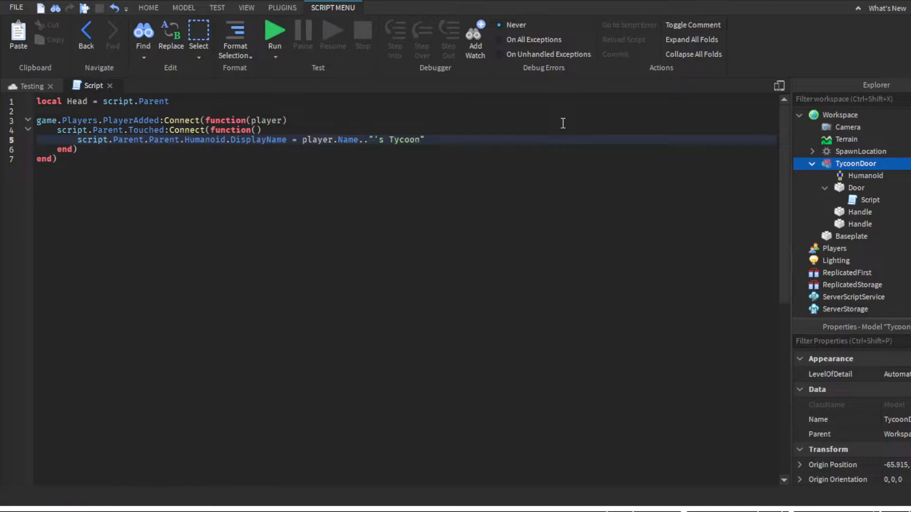
mouse_move(511, 176)
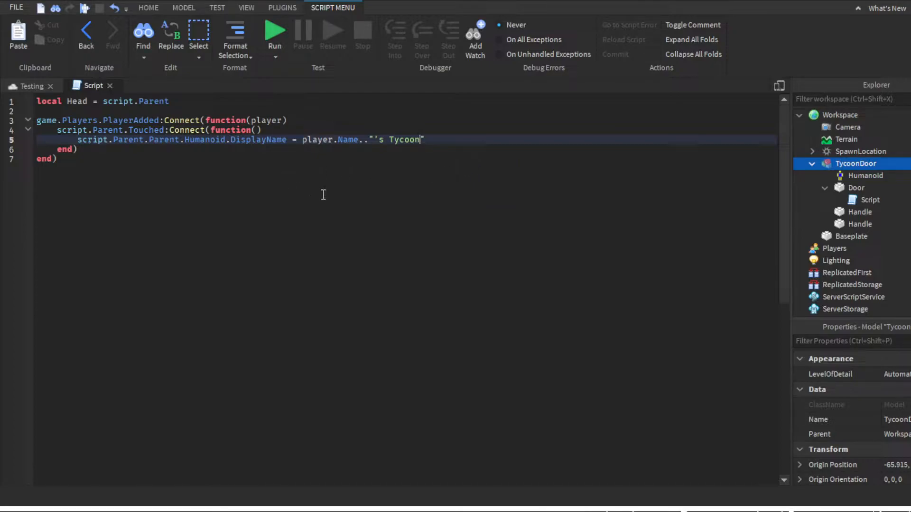
mouse_move(273, 175)
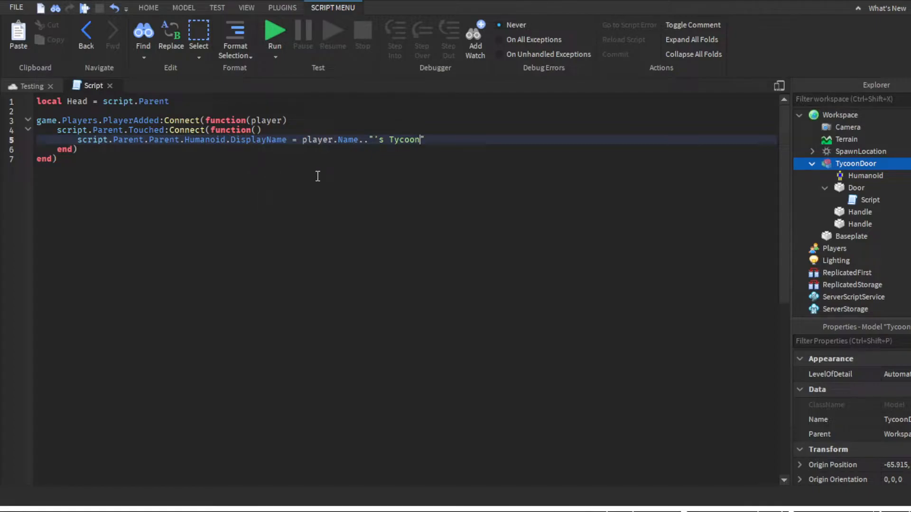
mouse_move(404, 177)
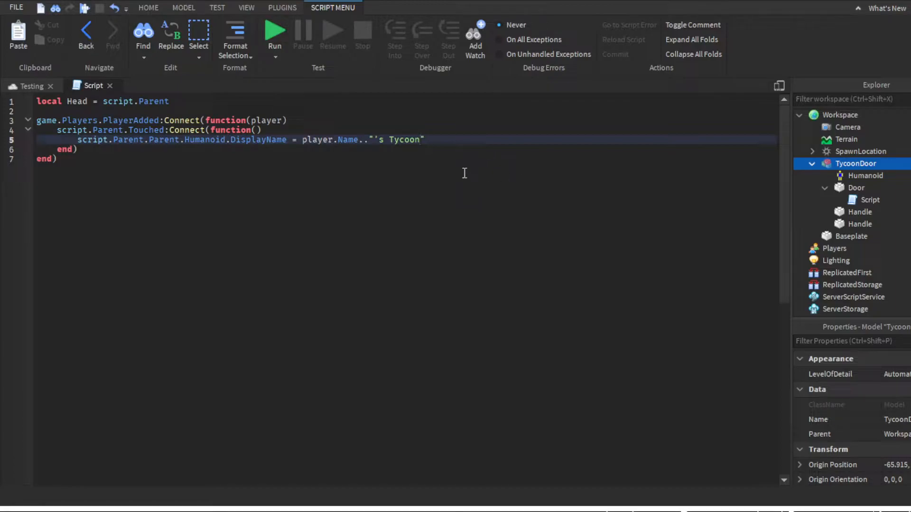
mouse_move(500, 189)
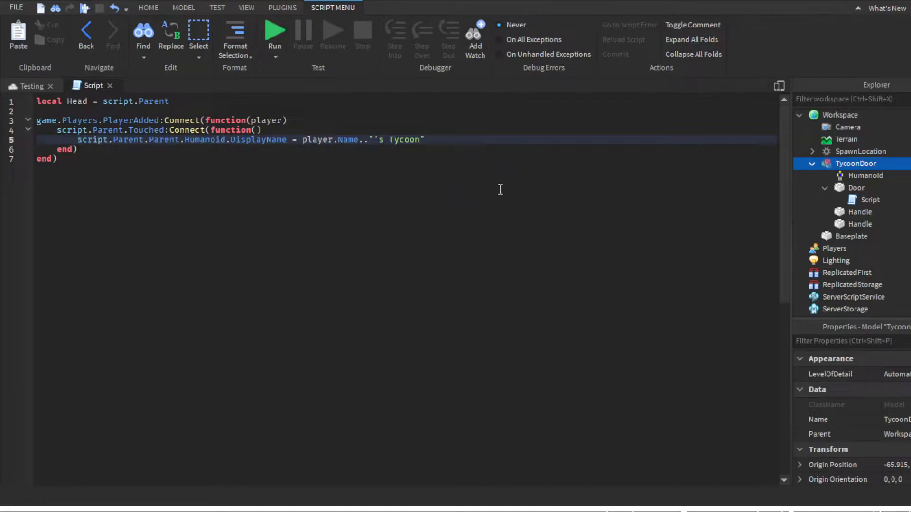
- Add script.Parent.Transparency = 0.5 and a ChildAdded line, then return to the 3D scene
text(s)
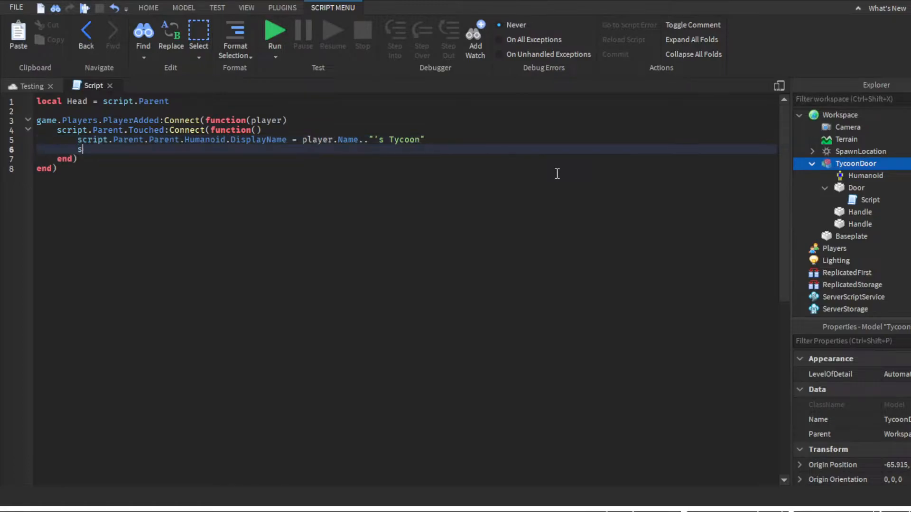
text(cript.P)
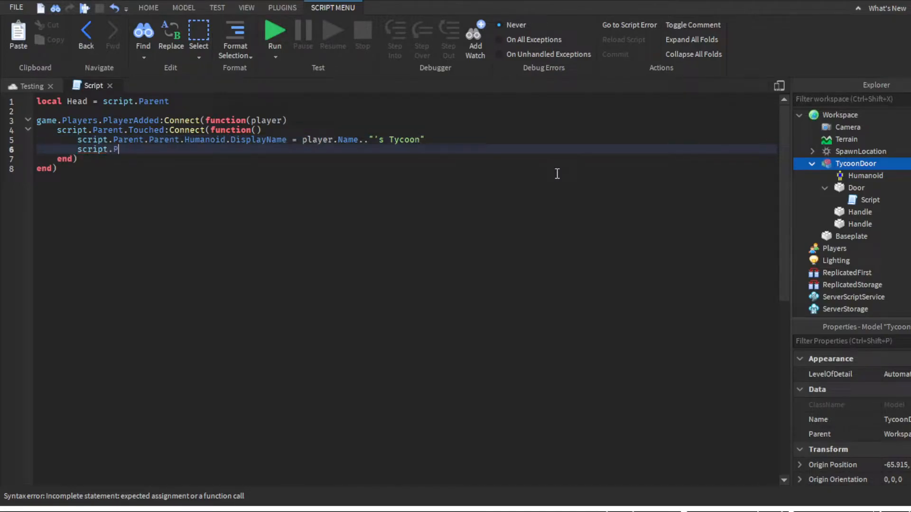
text(arent.Transparency)
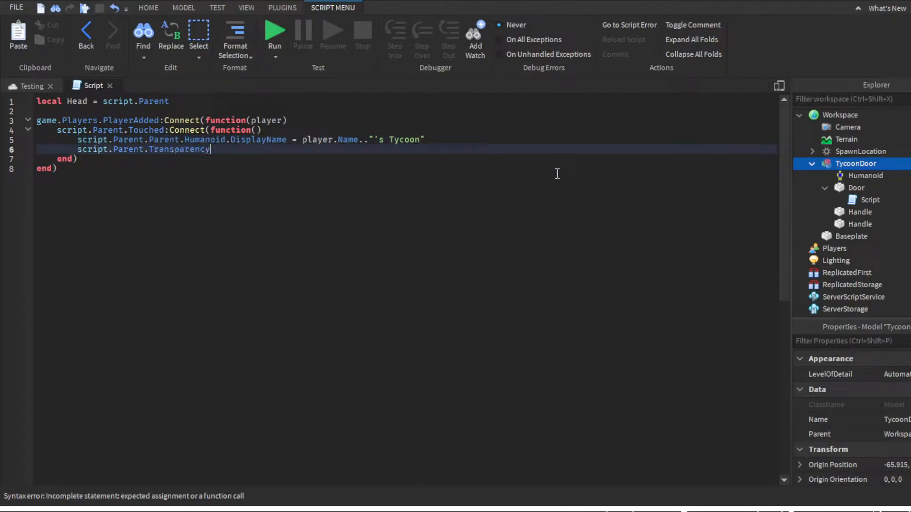
text(= 0.5)
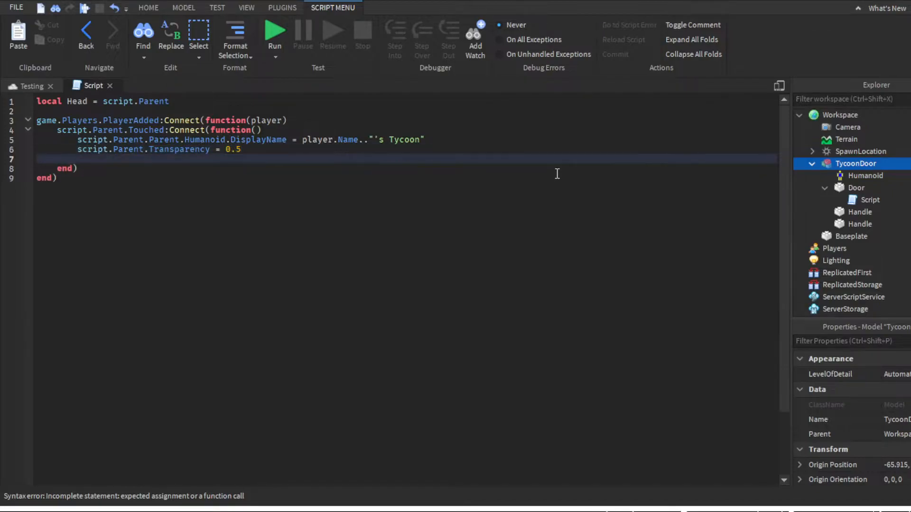
text(script)
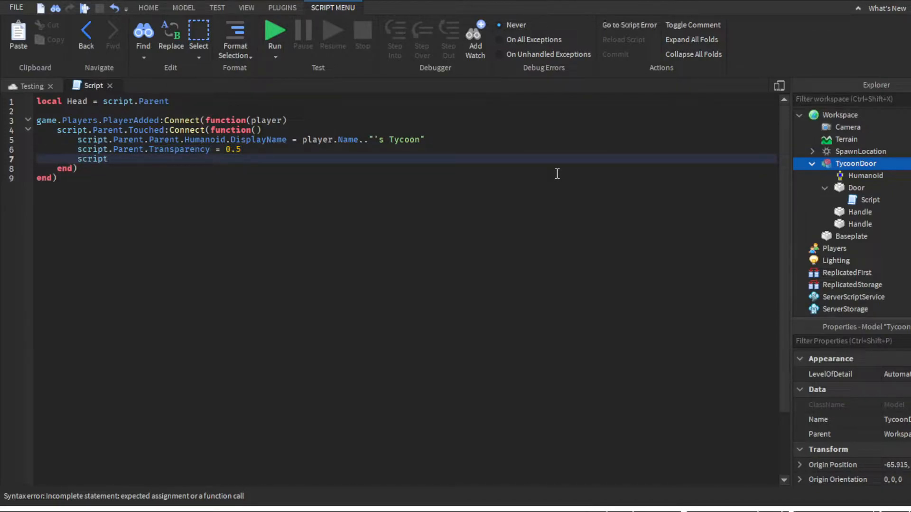
text(.Parent)
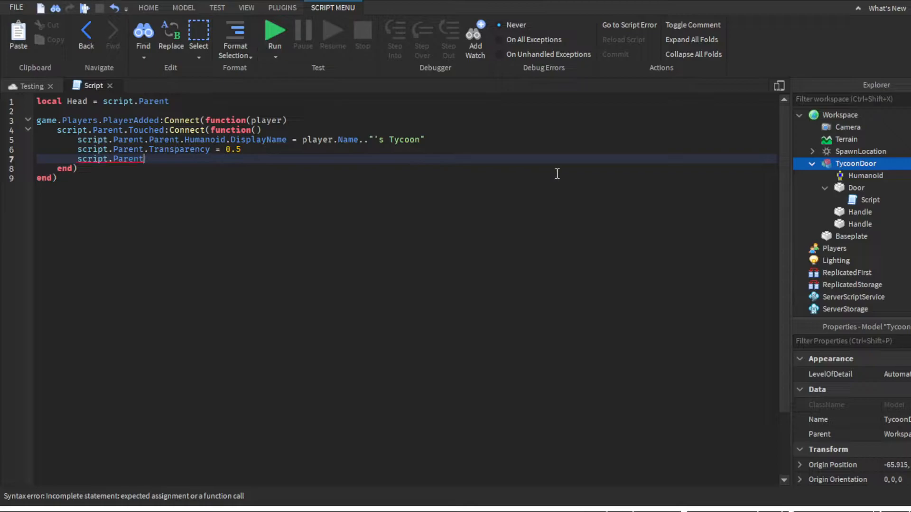
text(.ChildAdded)
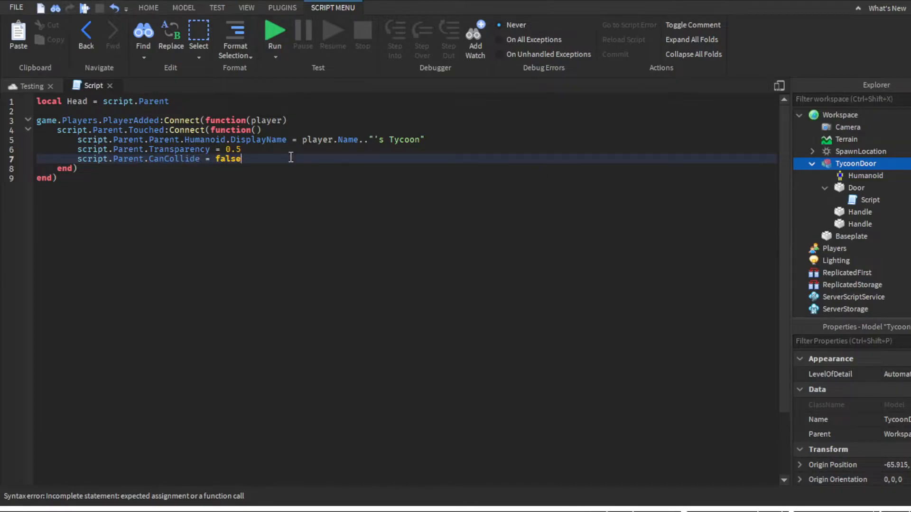
click(148, 8)
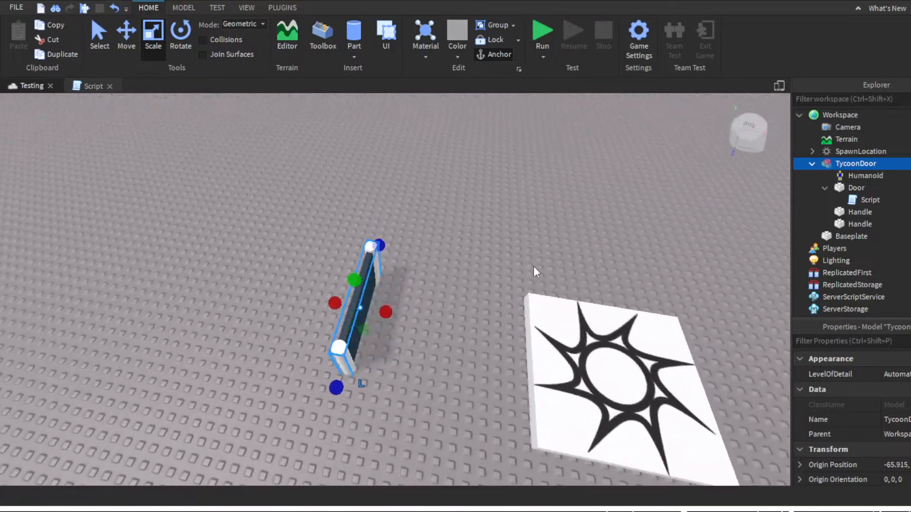
- Review the door's Humanoid settings from the script view, then launch a playtest of the place
click(93, 85)
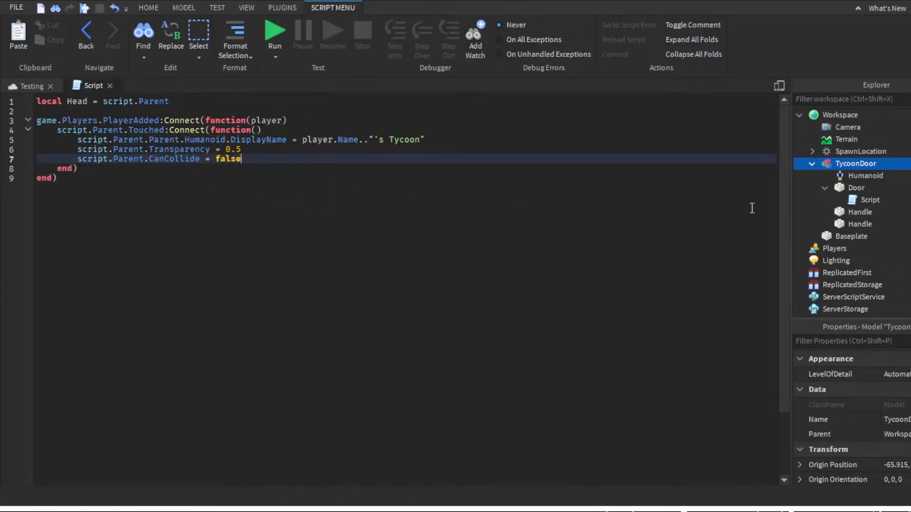
click(865, 176)
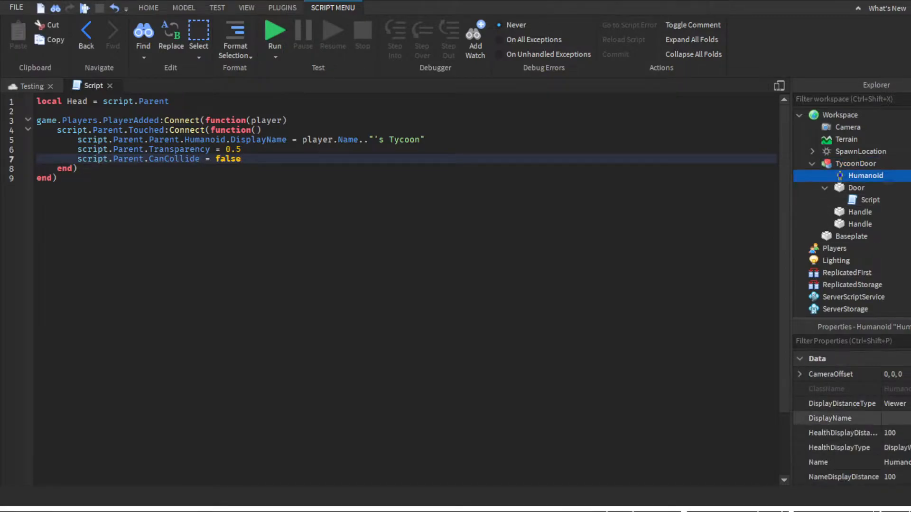
click(829, 419)
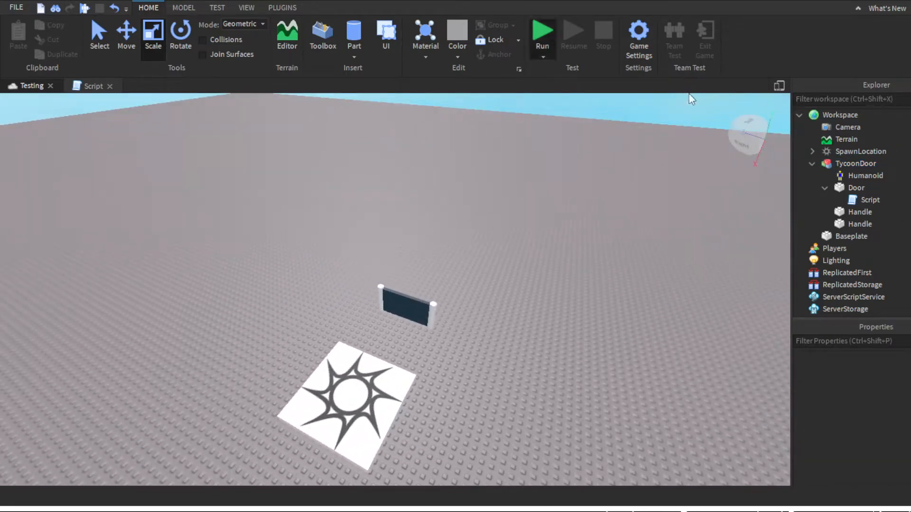
click(542, 33)
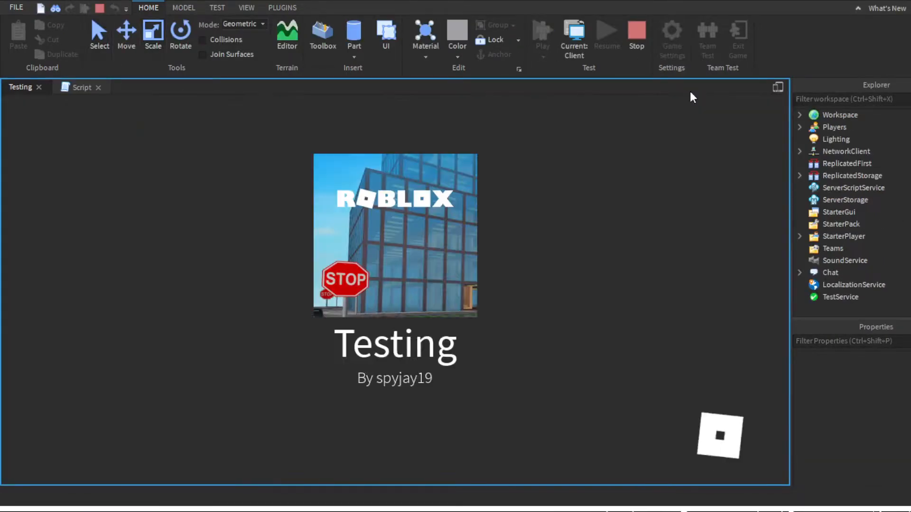
- Stop the playtest while it loads and return to the editor scene
click(541, 32)
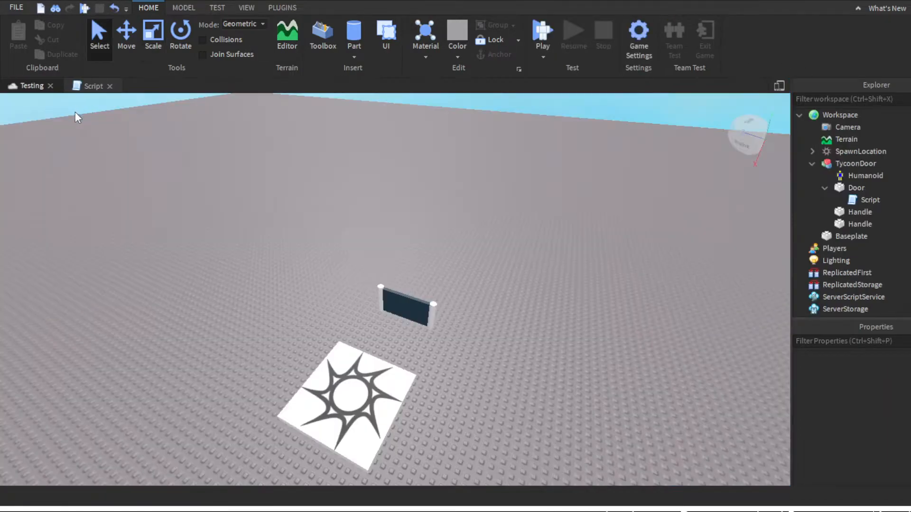
- Rename the door panel part to Head so the script finds it, then start another playtest
click(93, 86)
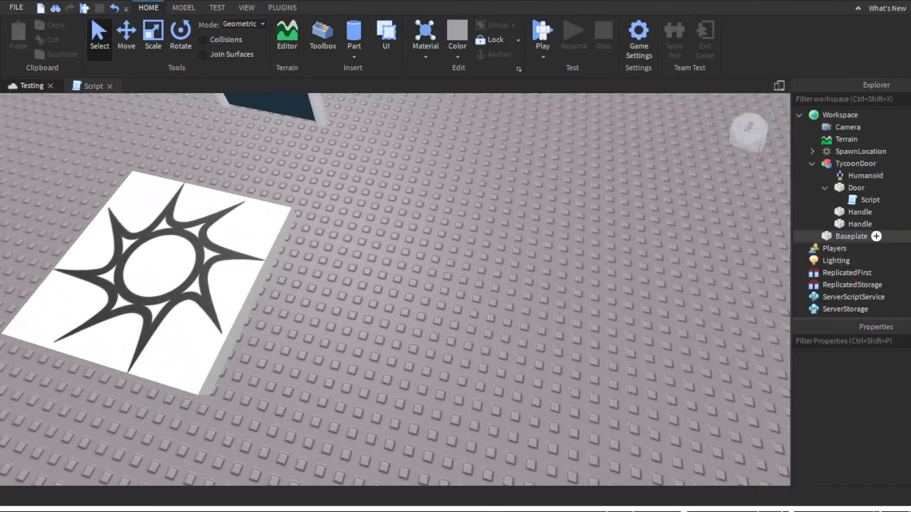
click(860, 224)
text(Head)
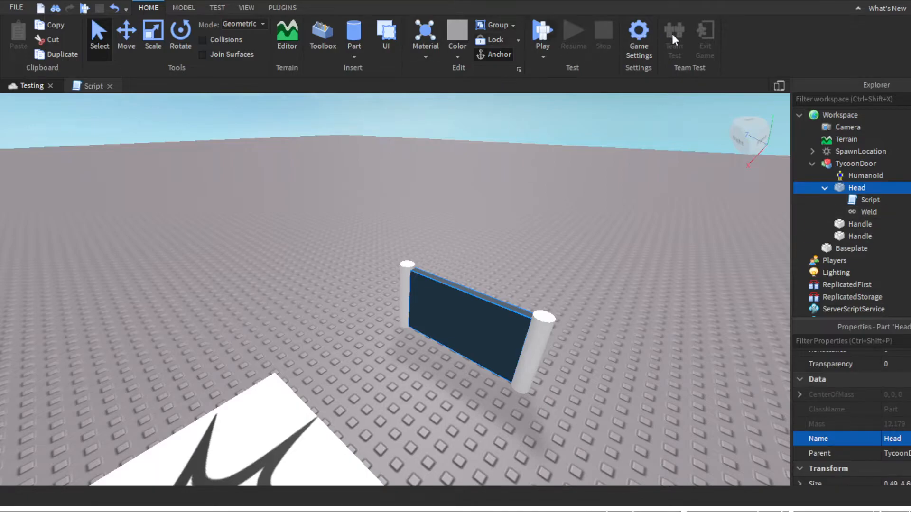
click(541, 32)
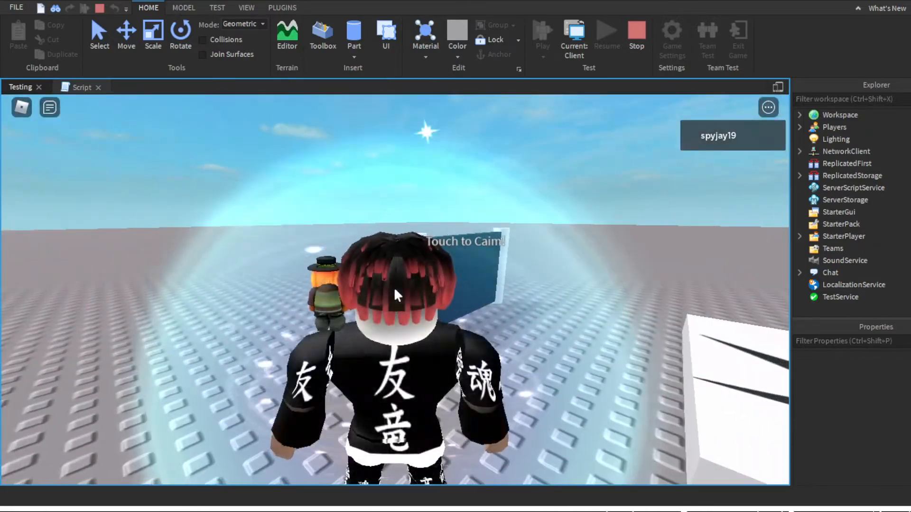
- Walk to the Touch to Claim! door in play mode and bring the door script back up to review
click(82, 88)
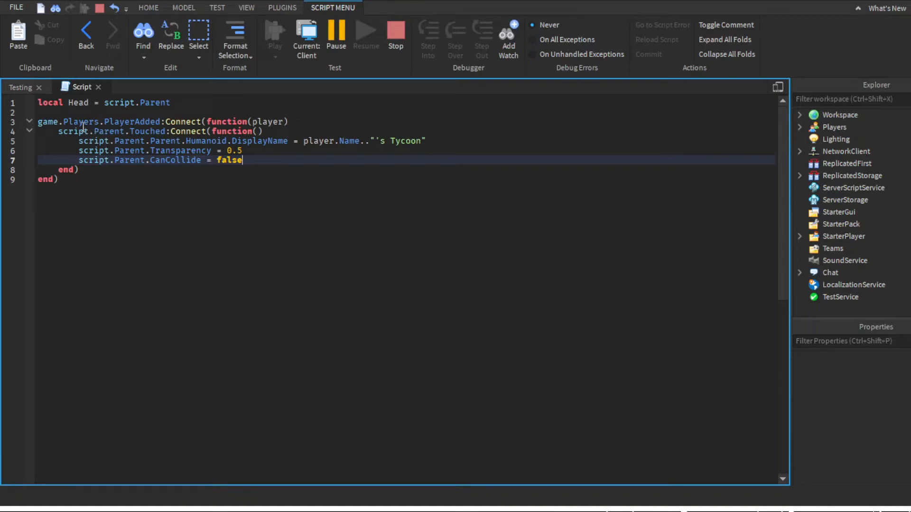
mouse_move(95, 101)
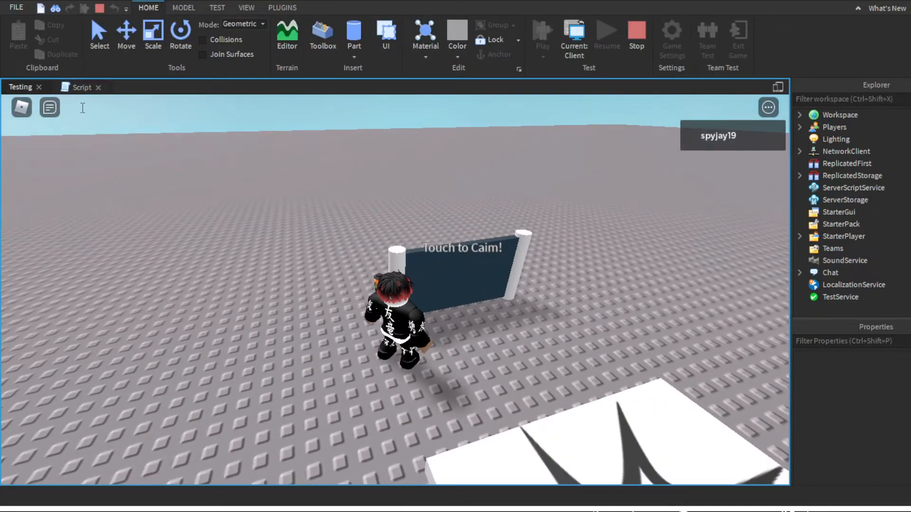
click(82, 87)
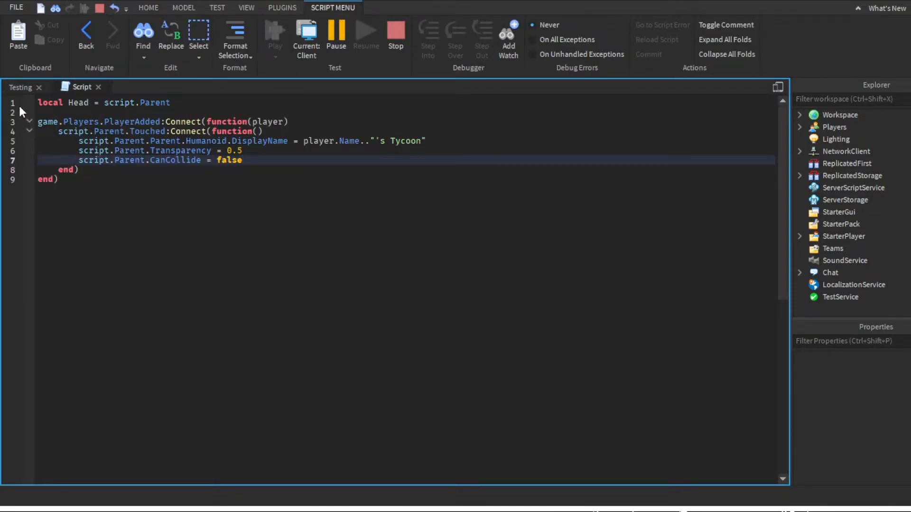